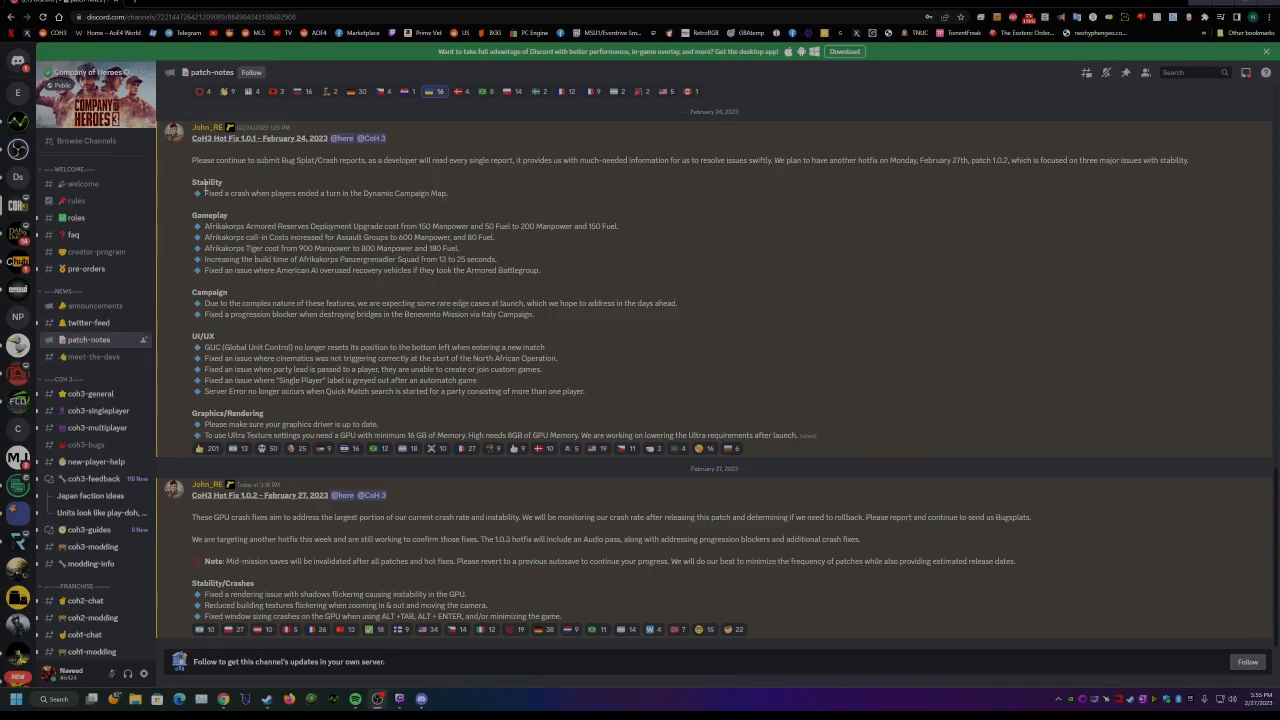
mouse_move(208, 302)
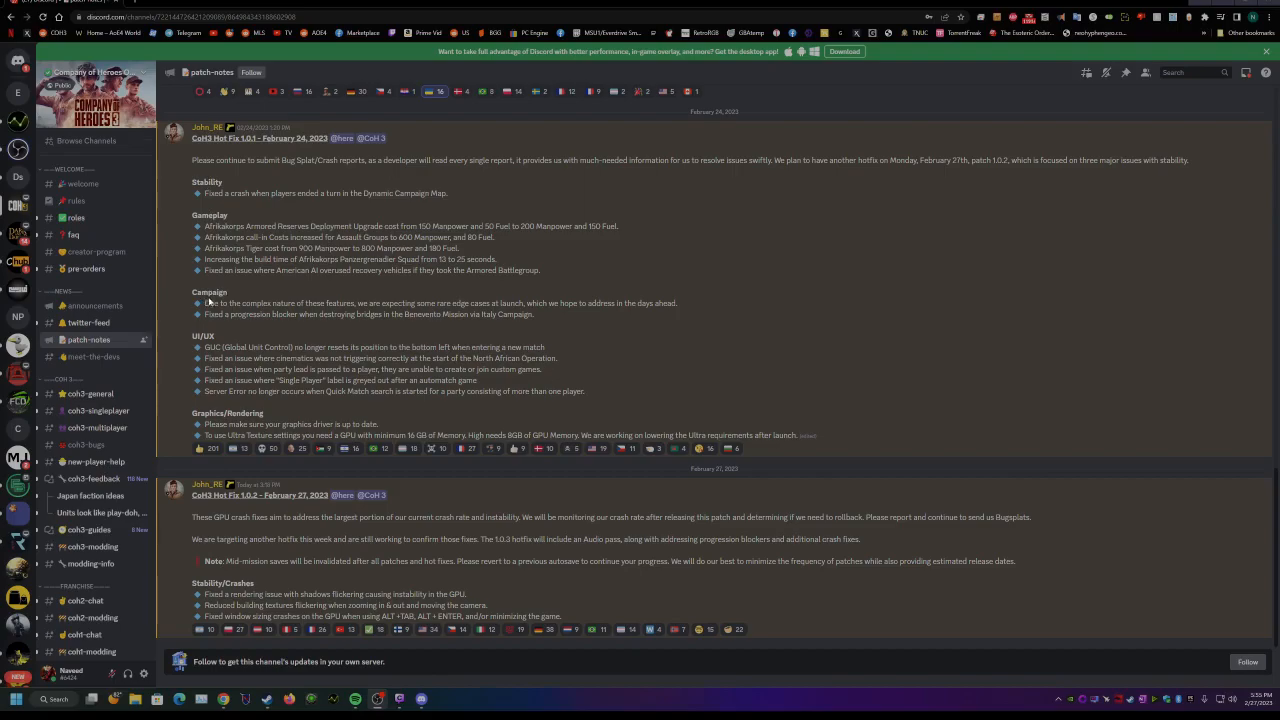
mouse_move(242, 324)
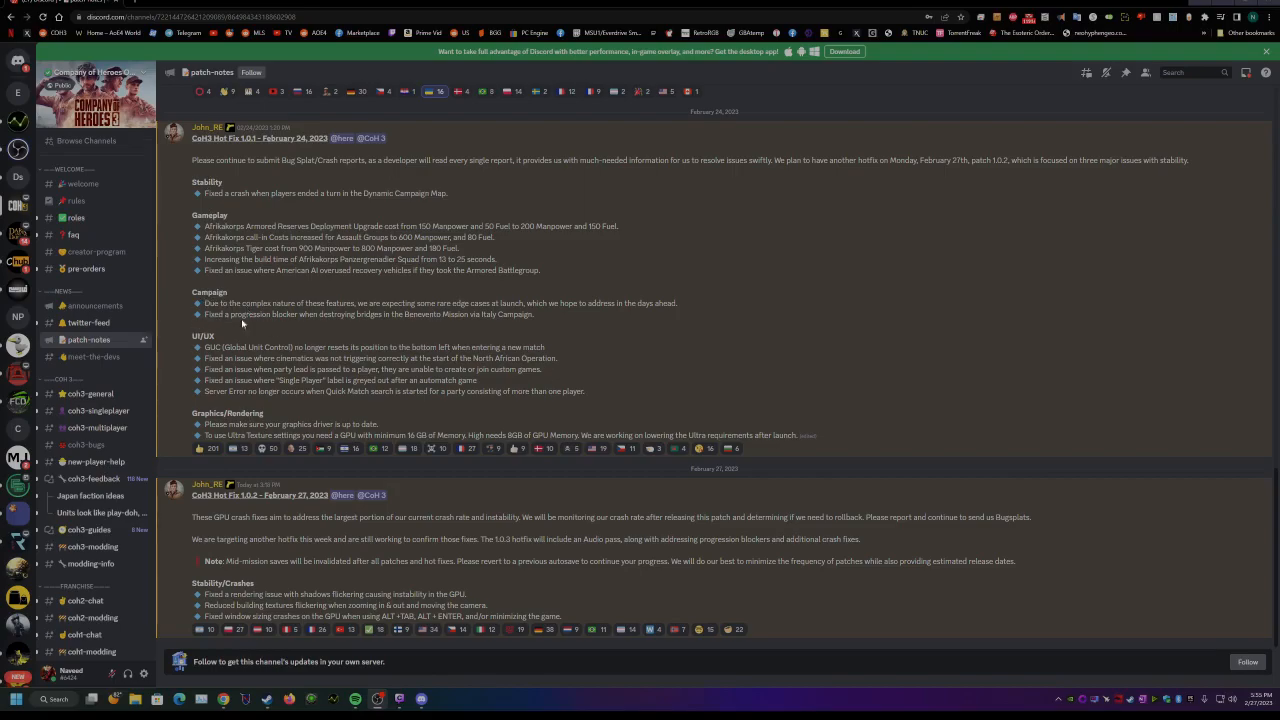
mouse_move(452, 332)
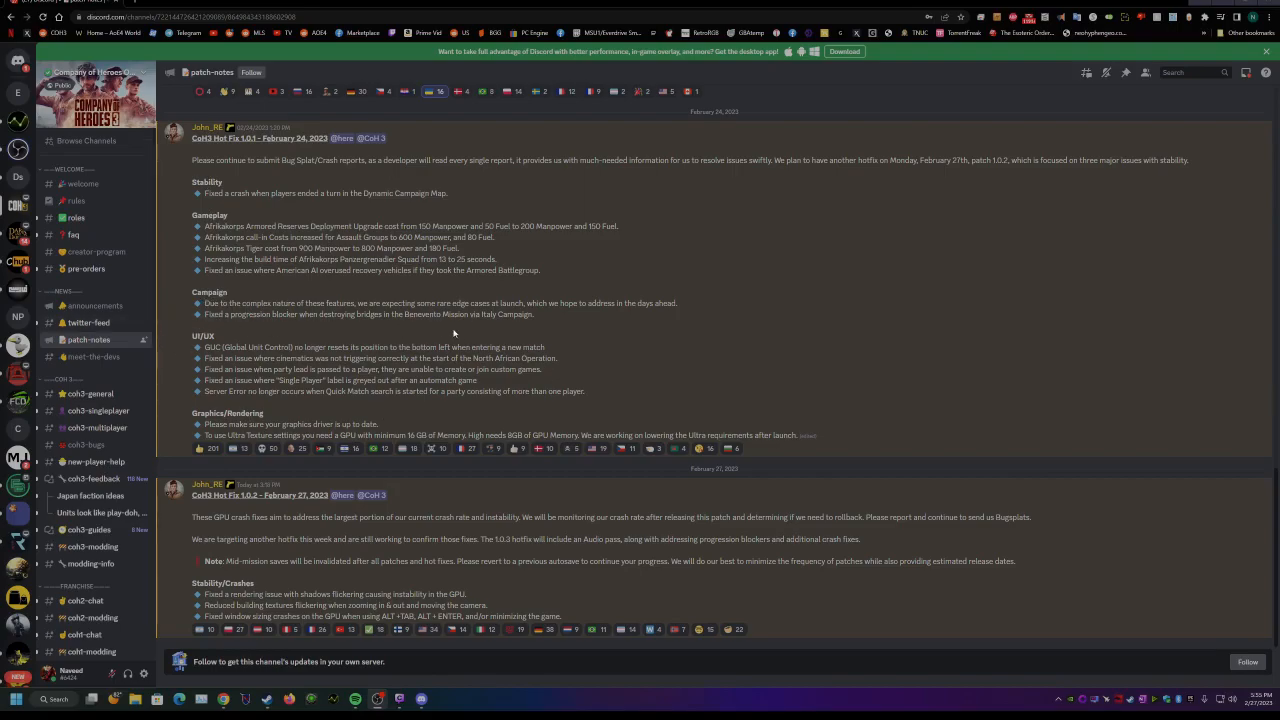
mouse_move(296, 586)
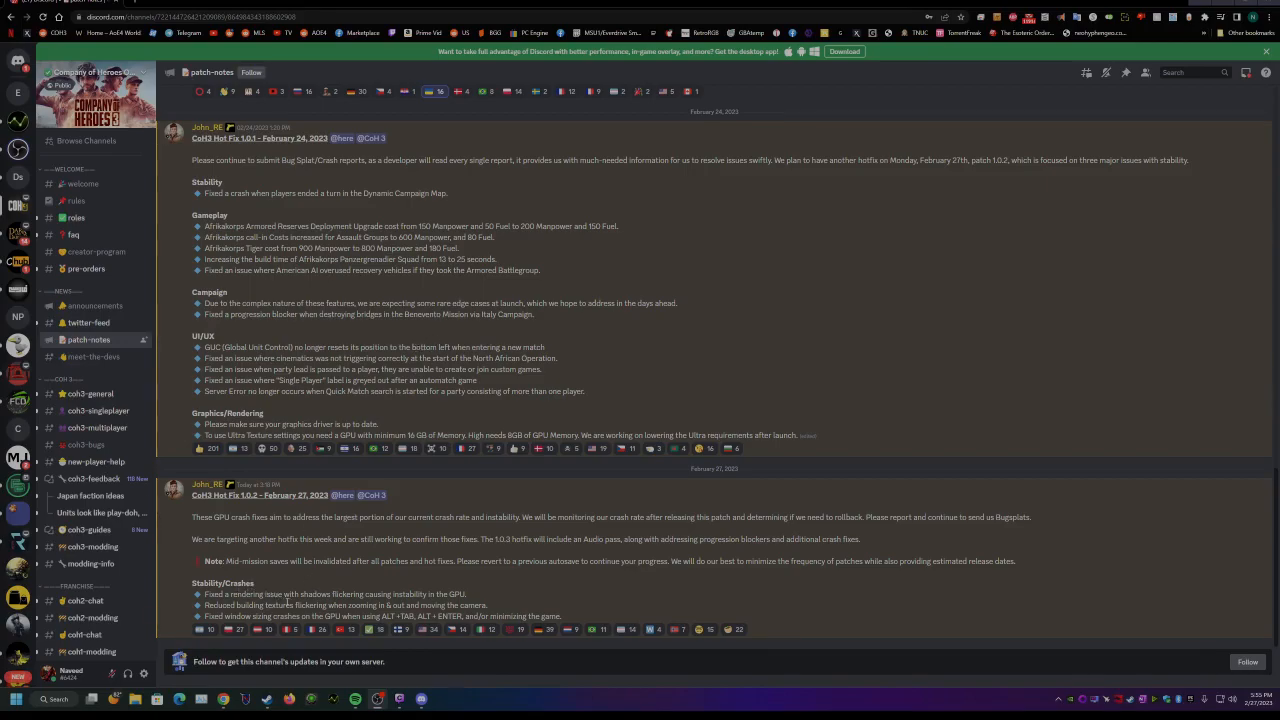
mouse_move(292, 596)
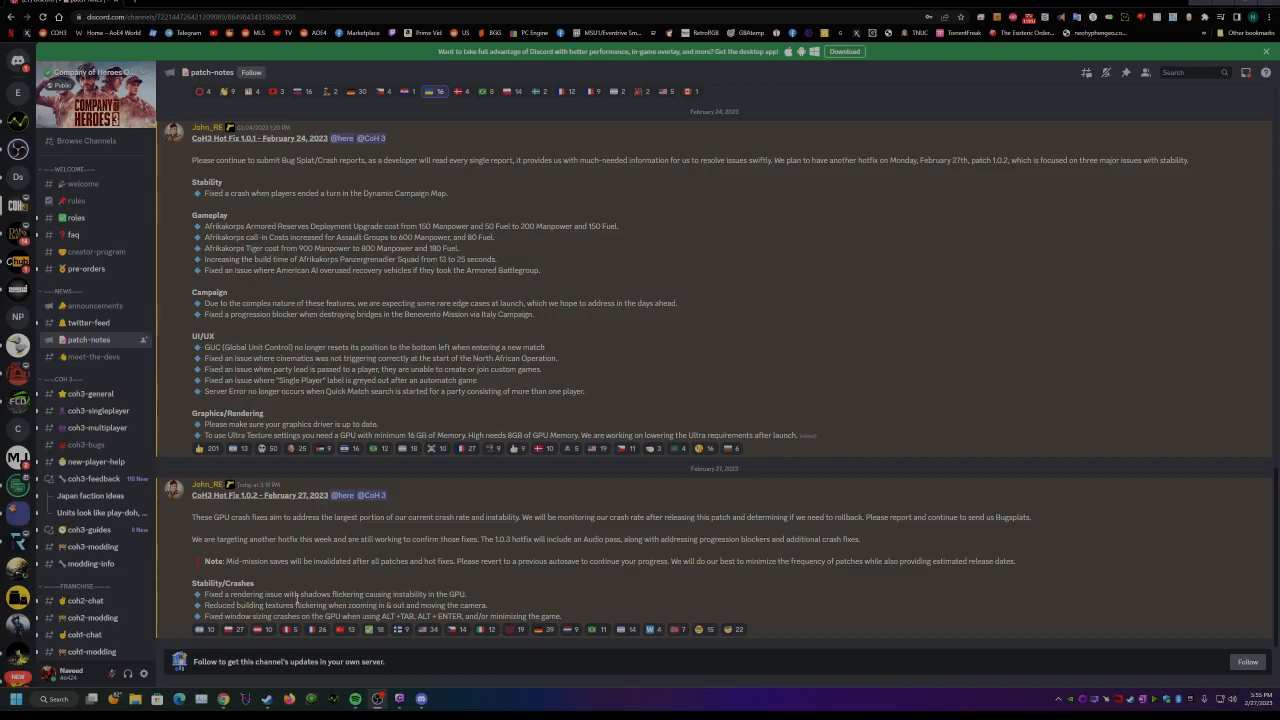
mouse_move(272, 314)
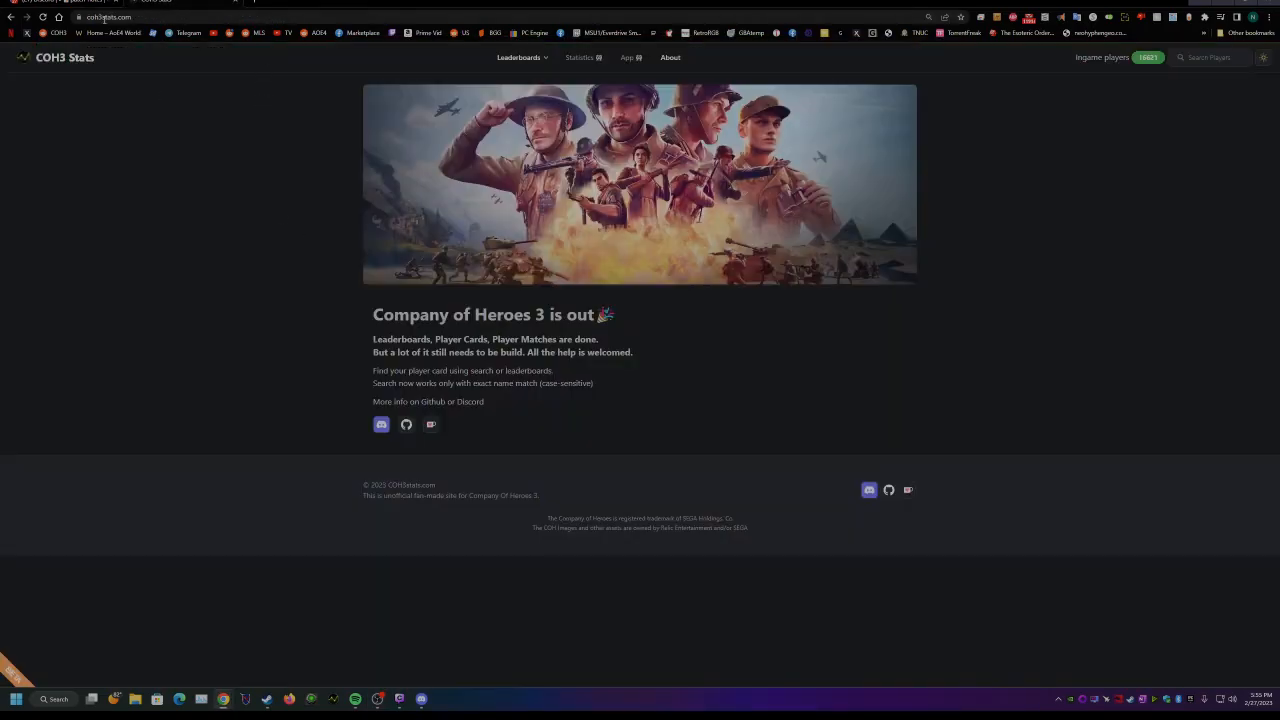
mouse_move(238, 286)
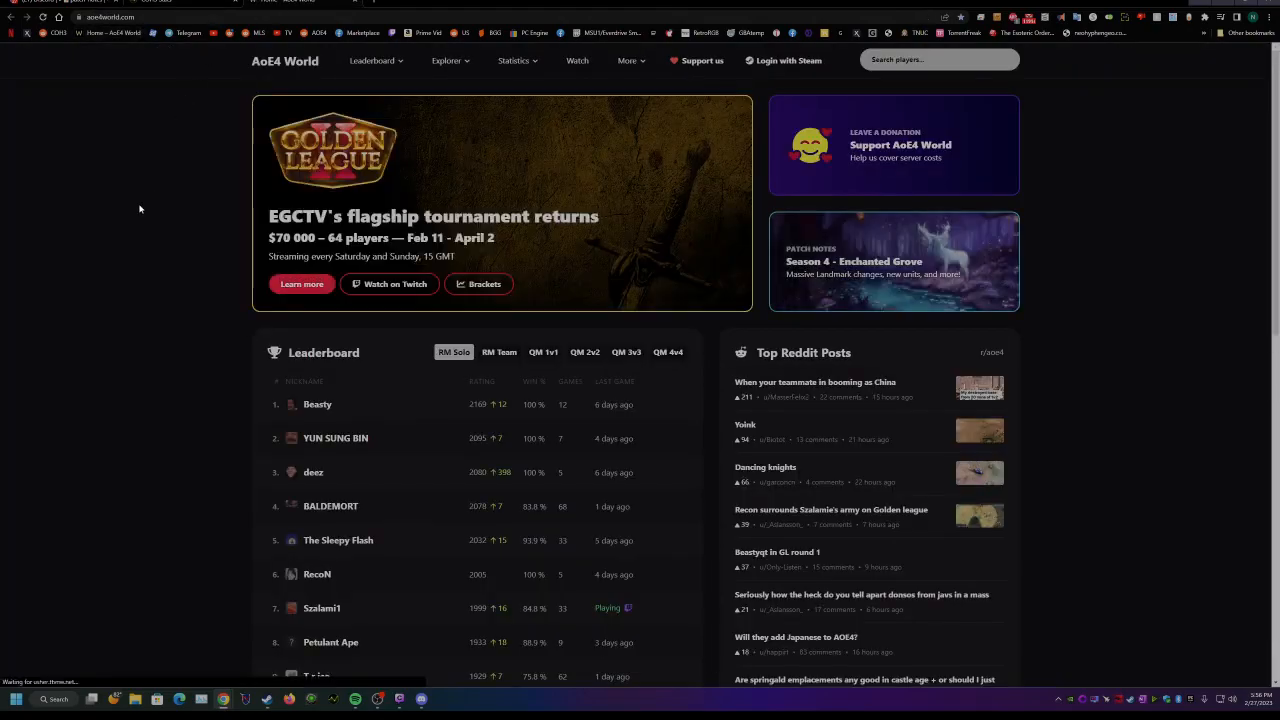
Return to the COH3 Stats home page showing the leaderboards and player cards announcement.
left_click(512, 60)
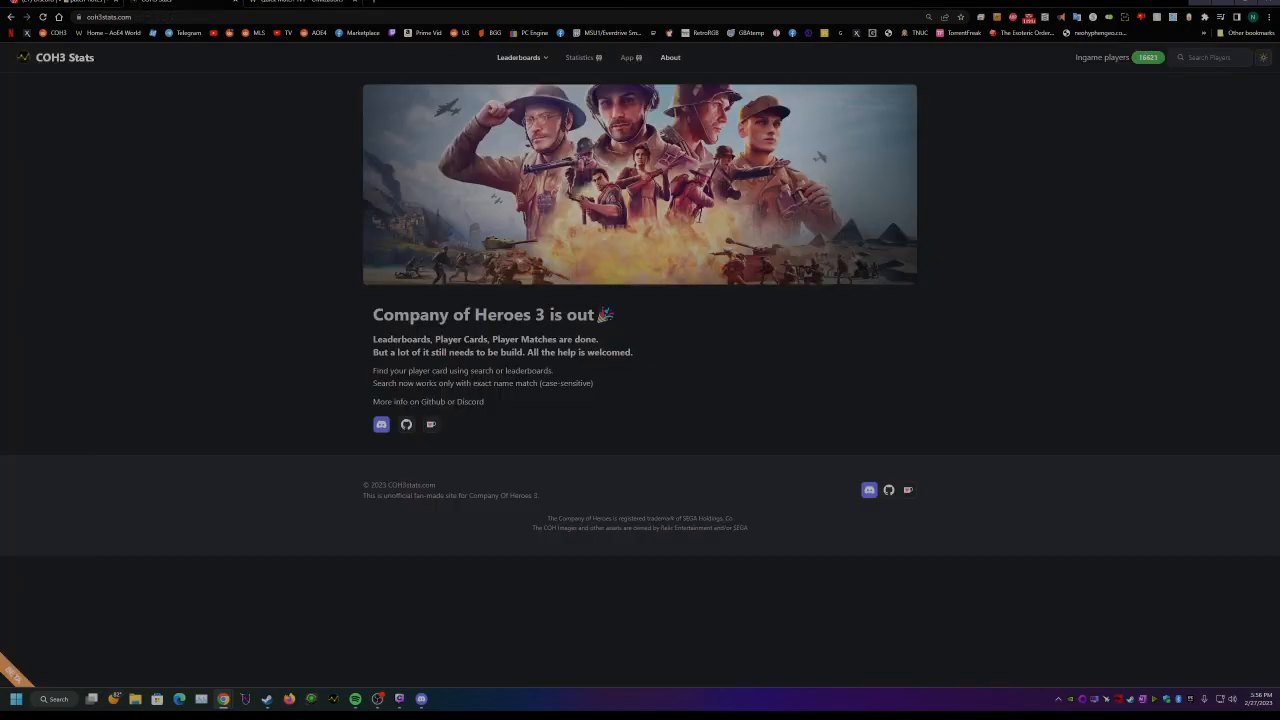
mouse_move(626, 56)
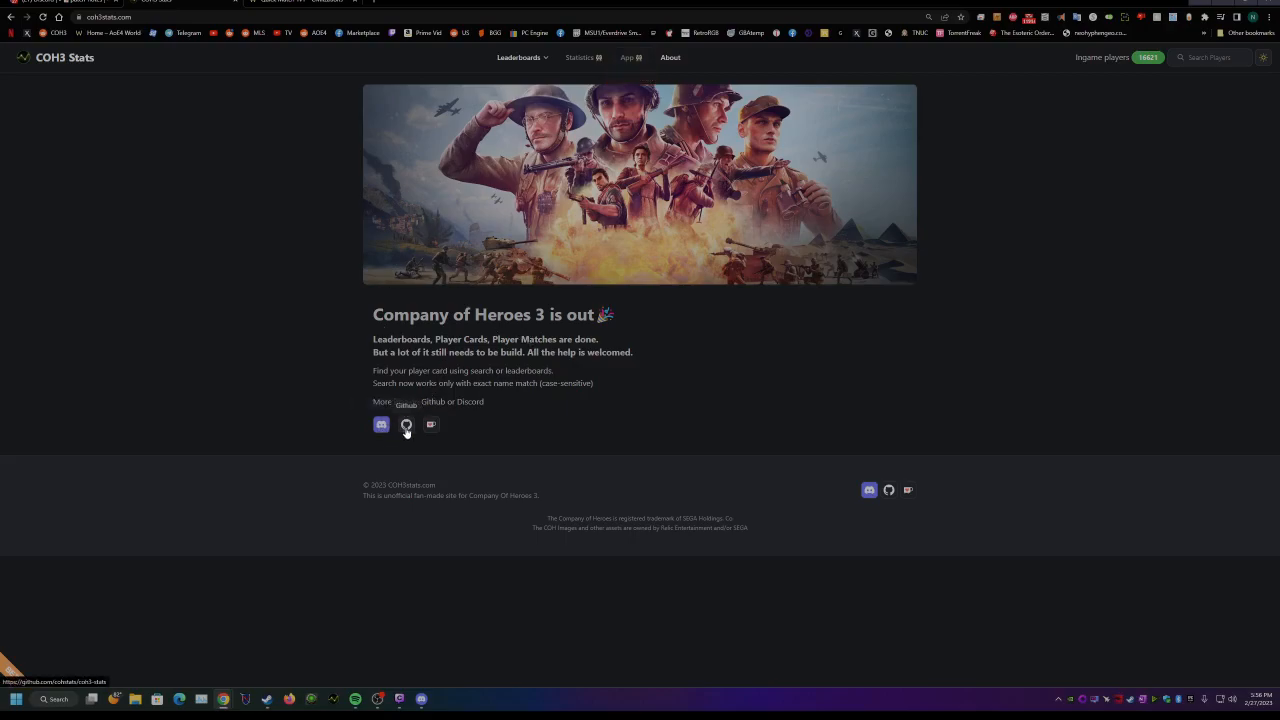
left_click_drag(500, 352, 484, 400)
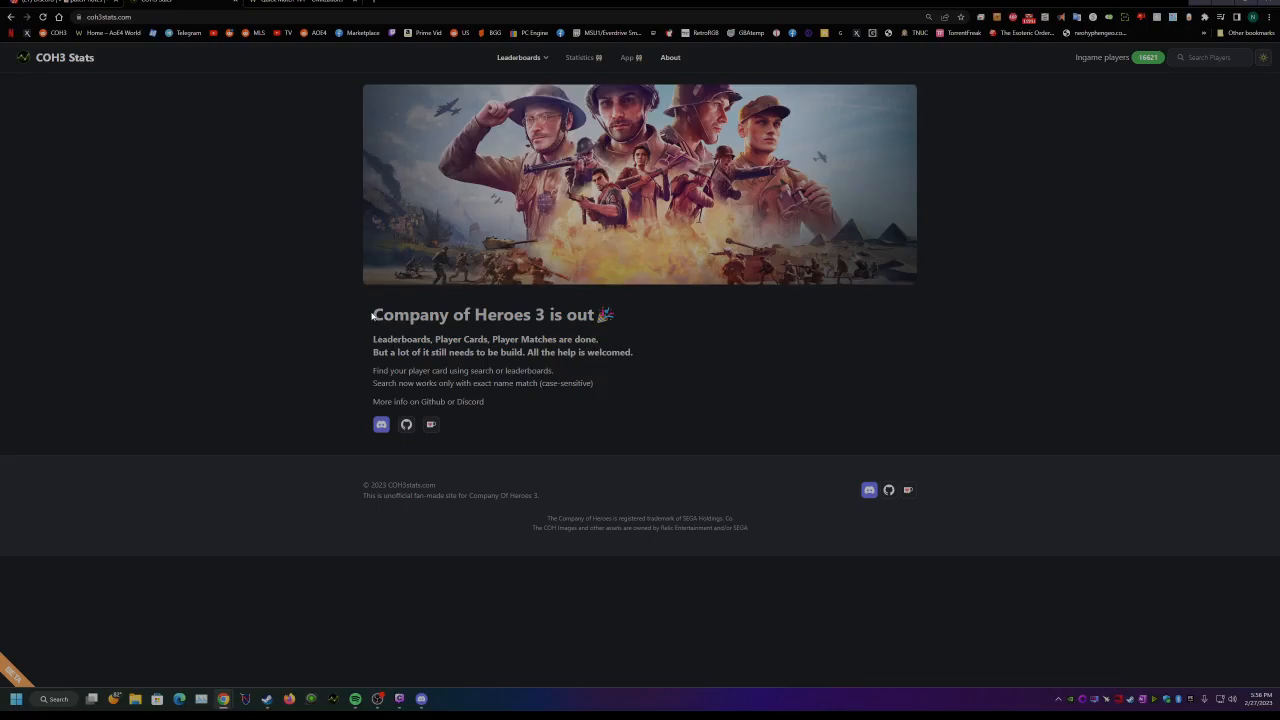
mouse_move(368, 300)
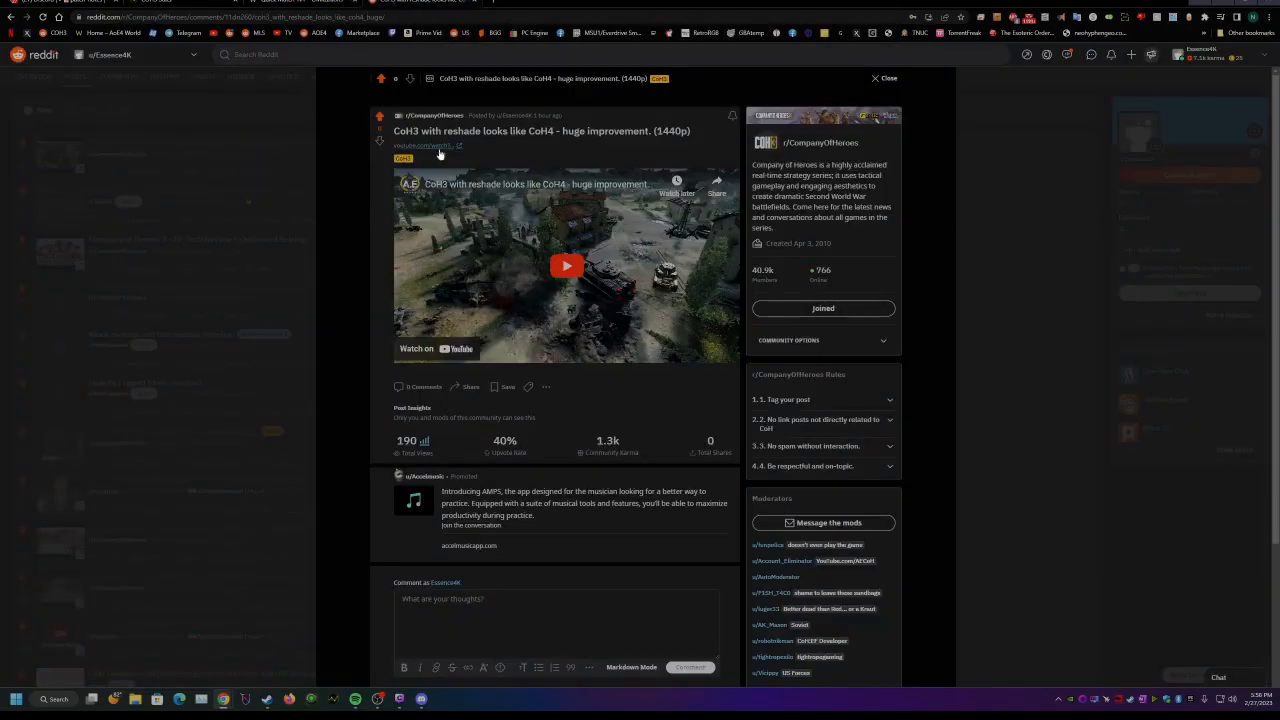
Open the CoH3 reshade video from the Reddit post on YouTube.
left_click(566, 264)
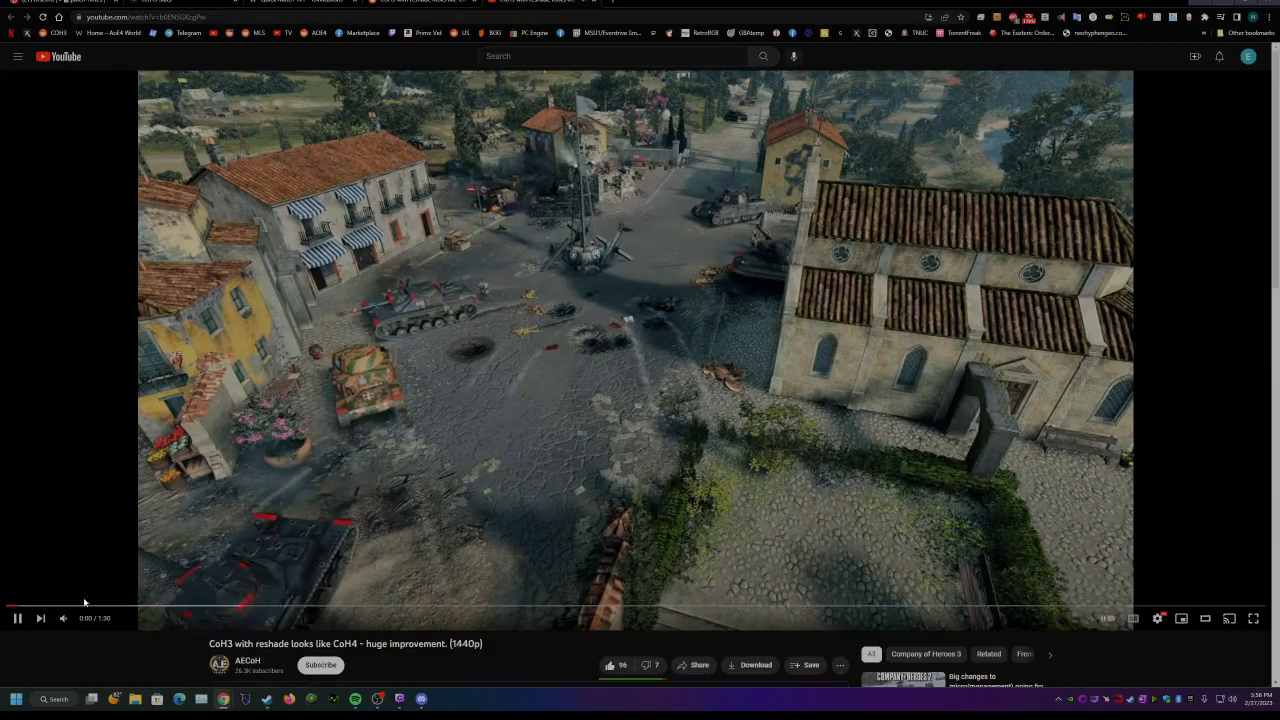
left_click(1252, 618)
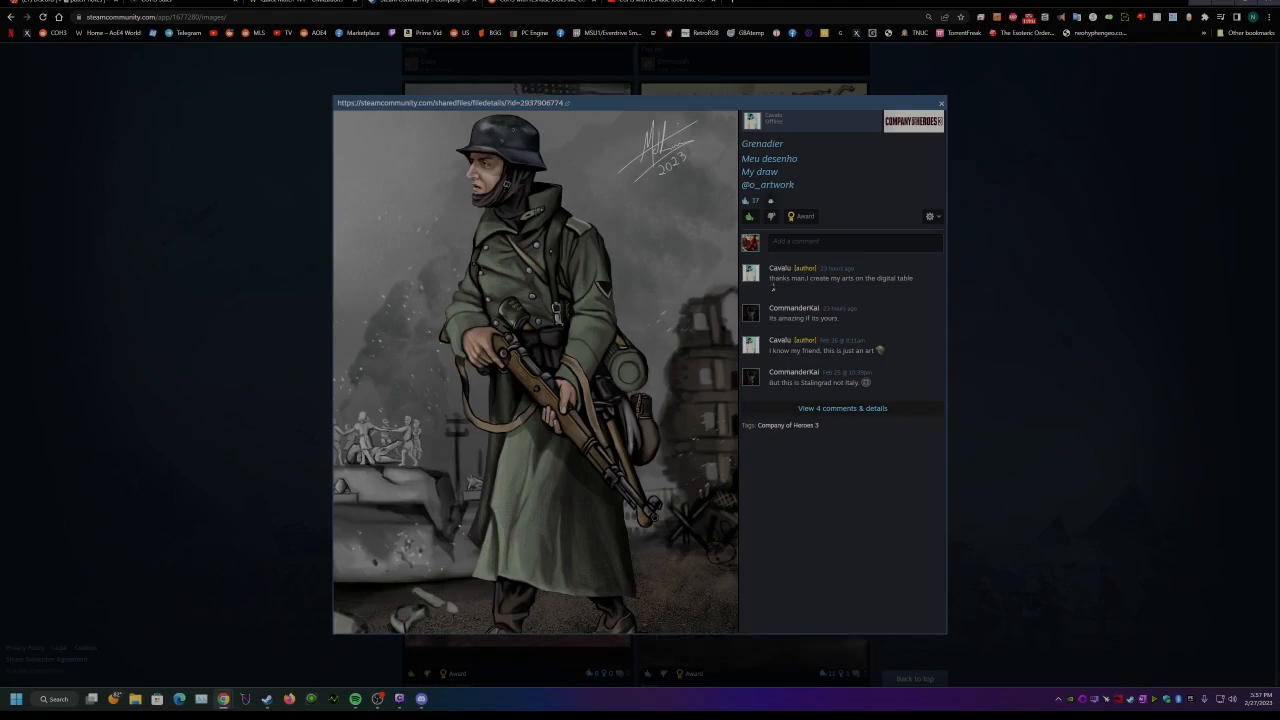
left_click(438, 4)
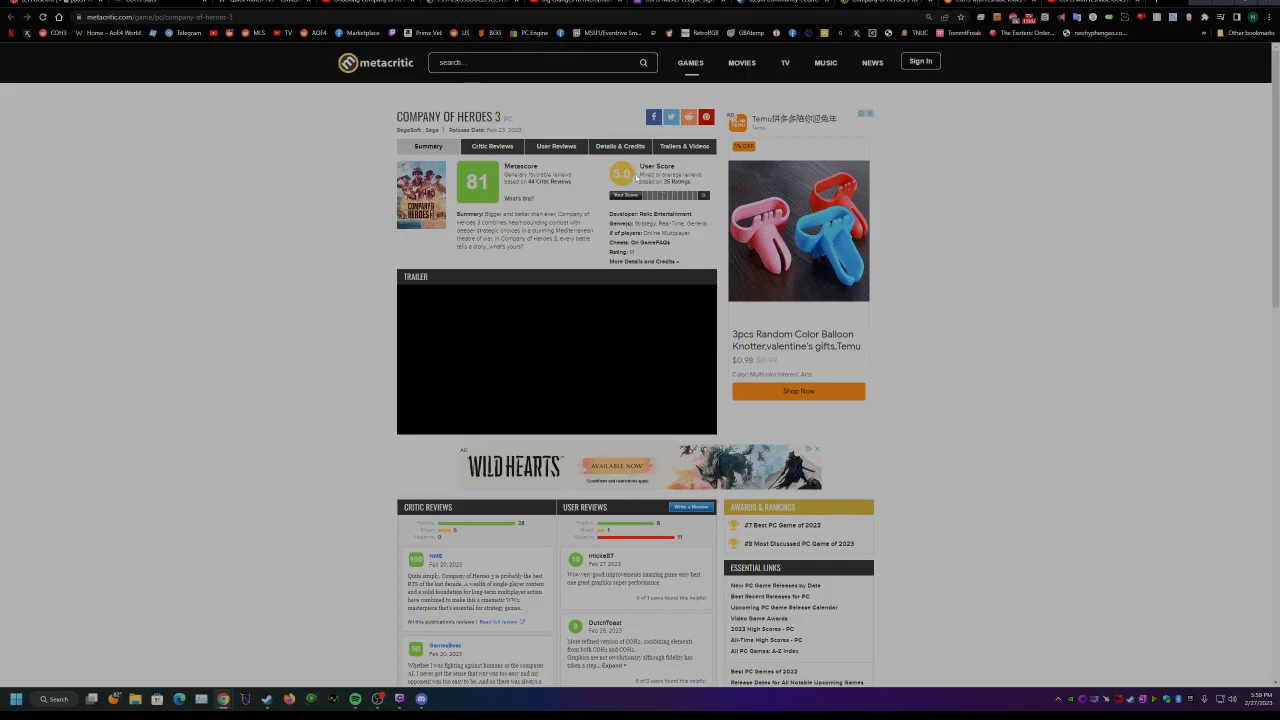
mouse_move(234, 192)
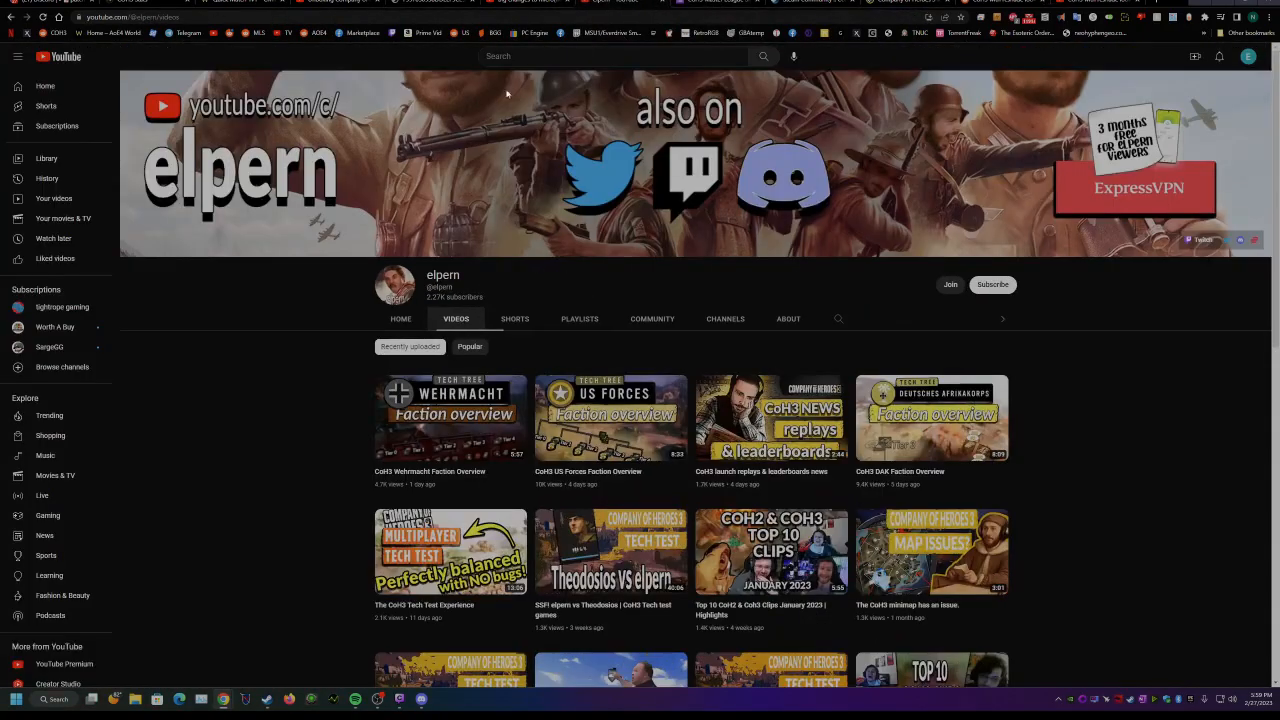
mouse_move(236, 372)
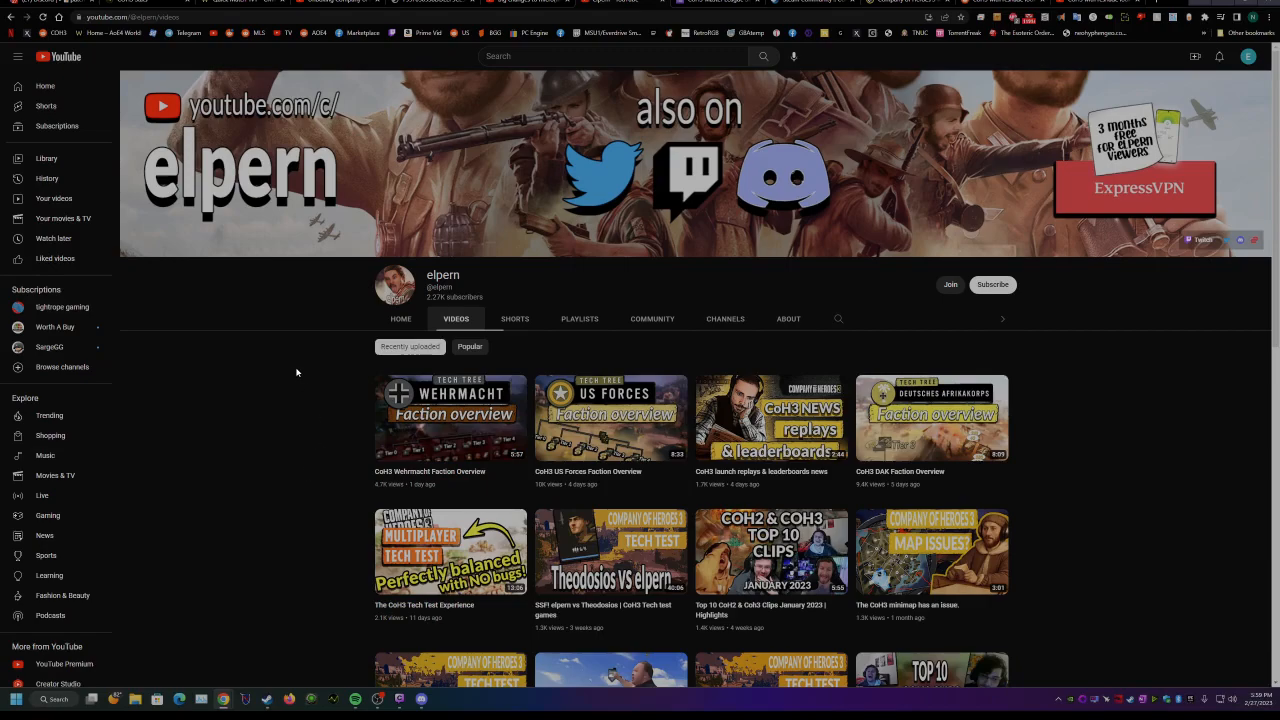
mouse_move(272, 372)
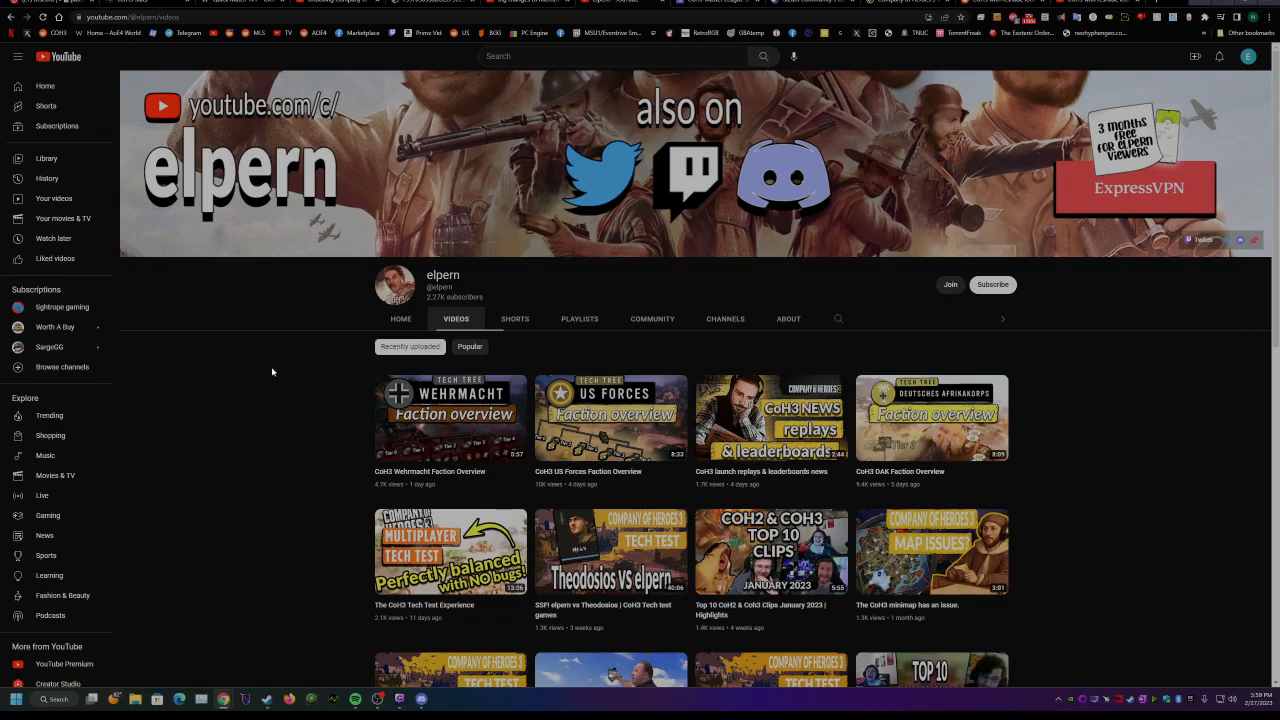
mouse_move(250, 352)
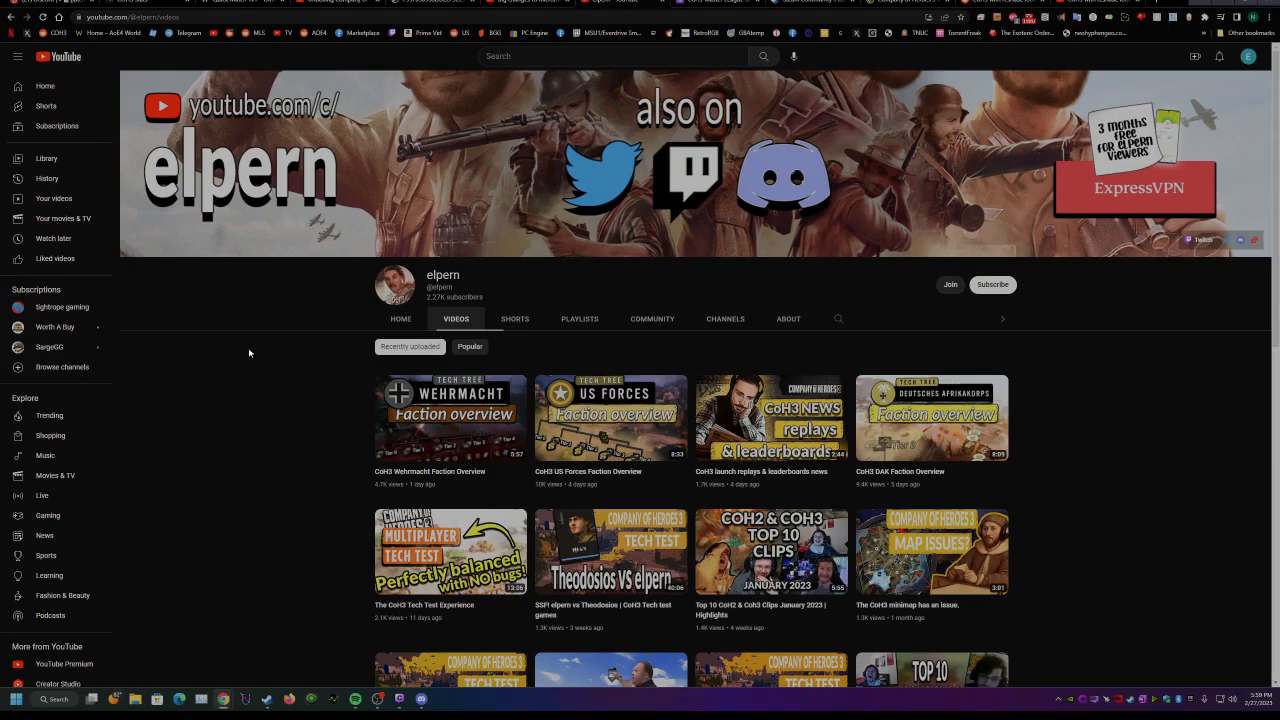